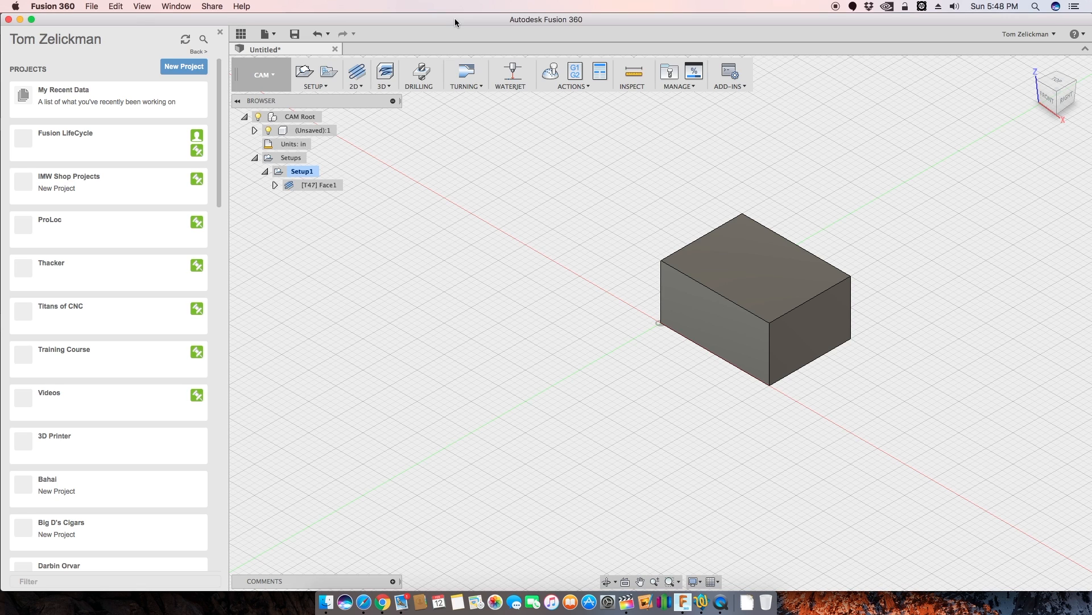
mouse_move(452, 21)
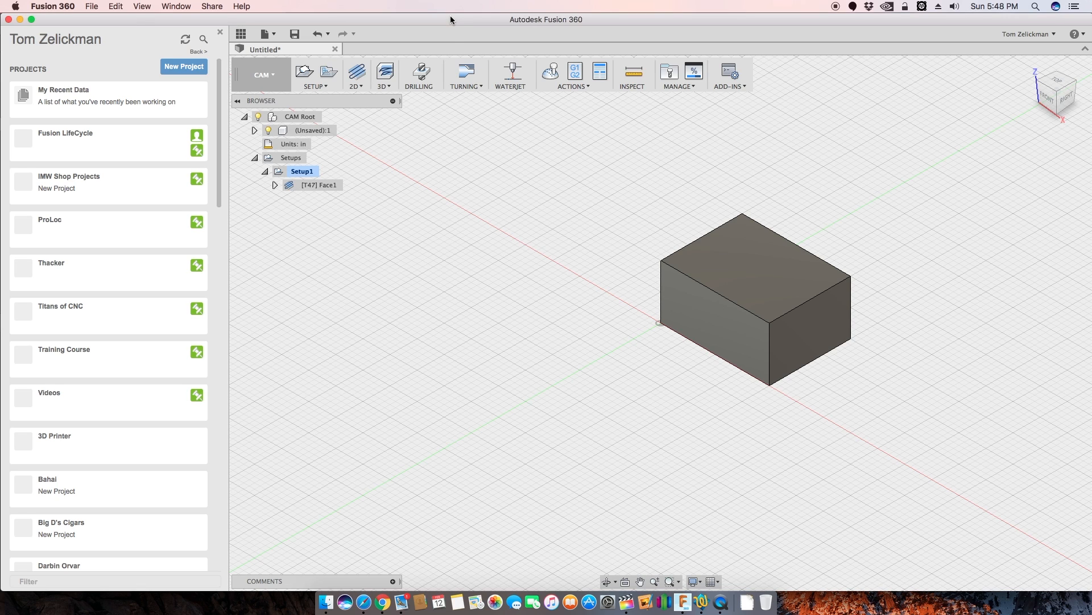
mouse_move(451, 25)
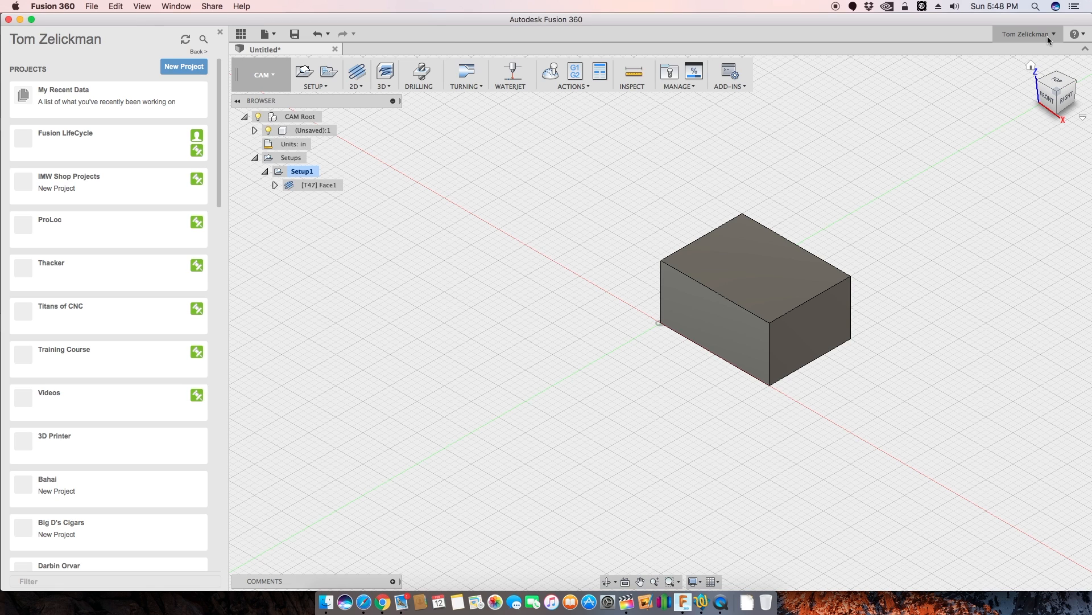
- Open the user name account menu at the top right of Fusion 360
left_click(1025, 34)
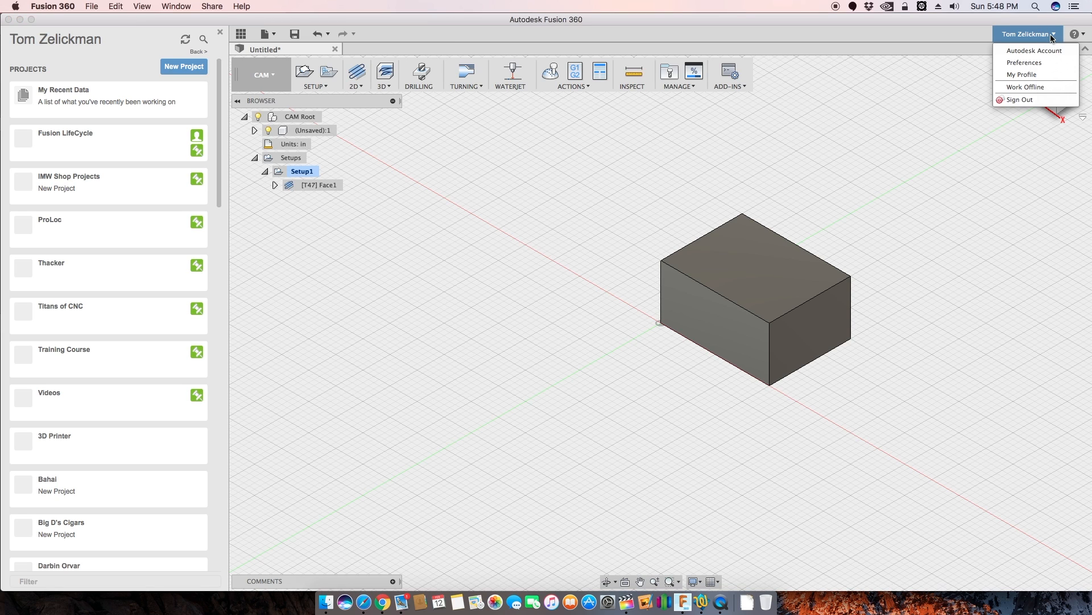
mouse_move(1025, 62)
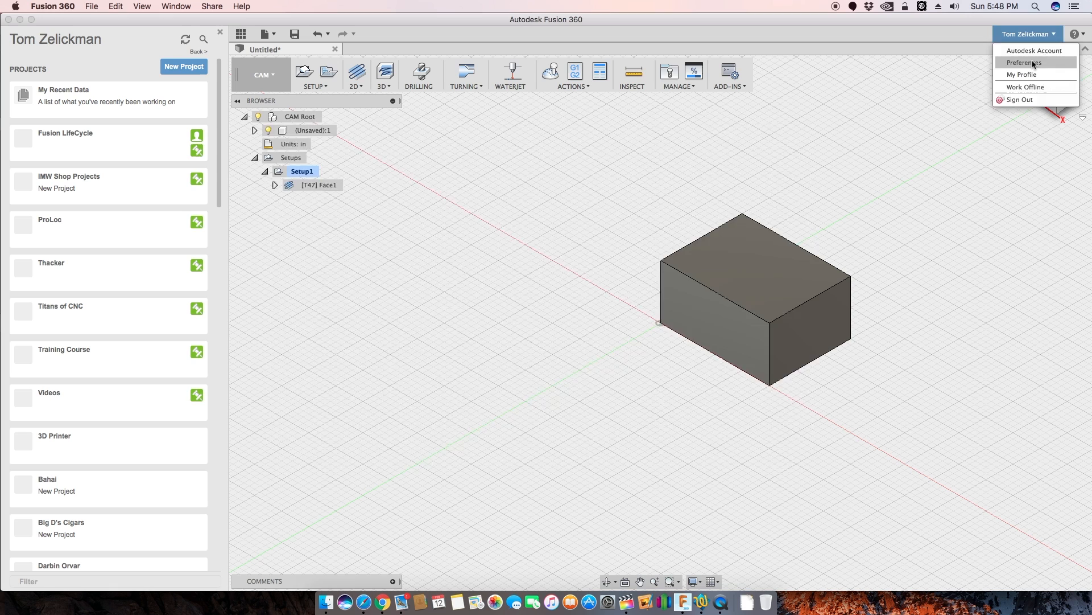
- Open Preferences, confirm Enable Cloud Libraries is checked under CAM, and close with OK
left_click(1024, 62)
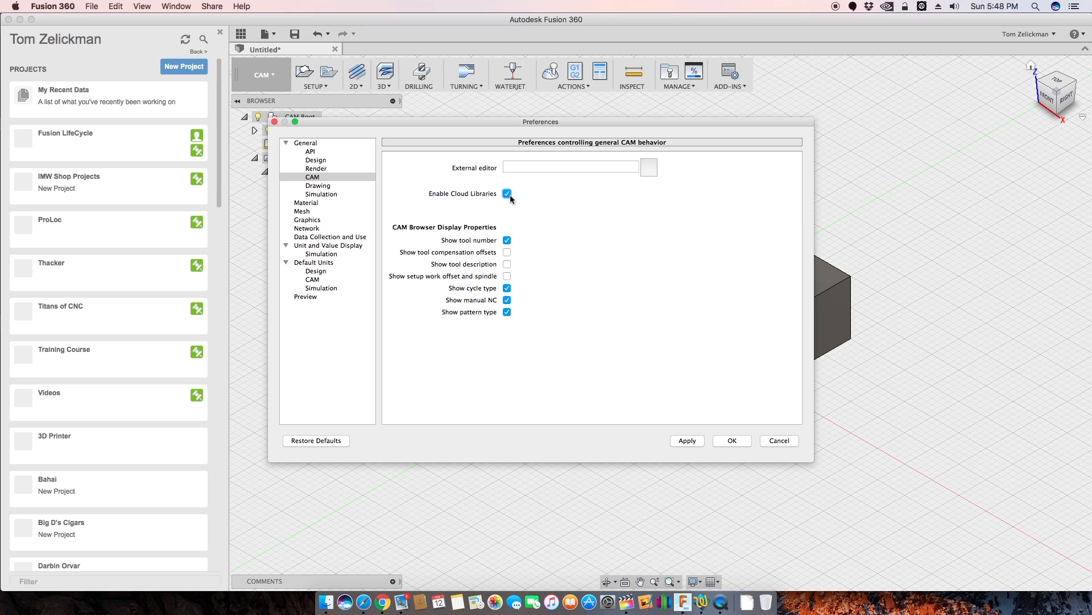
mouse_move(508, 193)
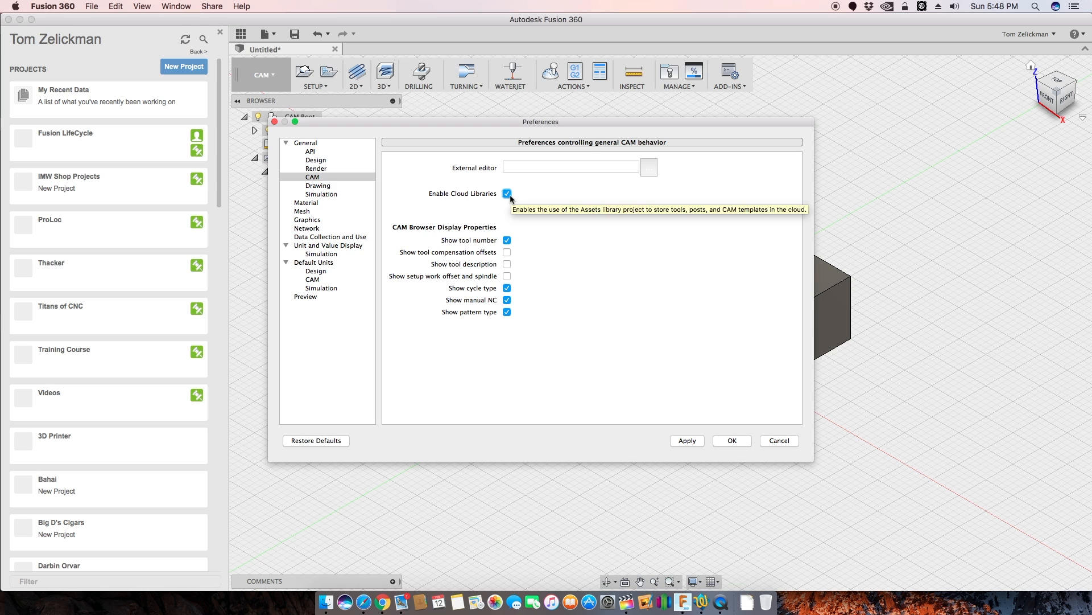
left_click(732, 439)
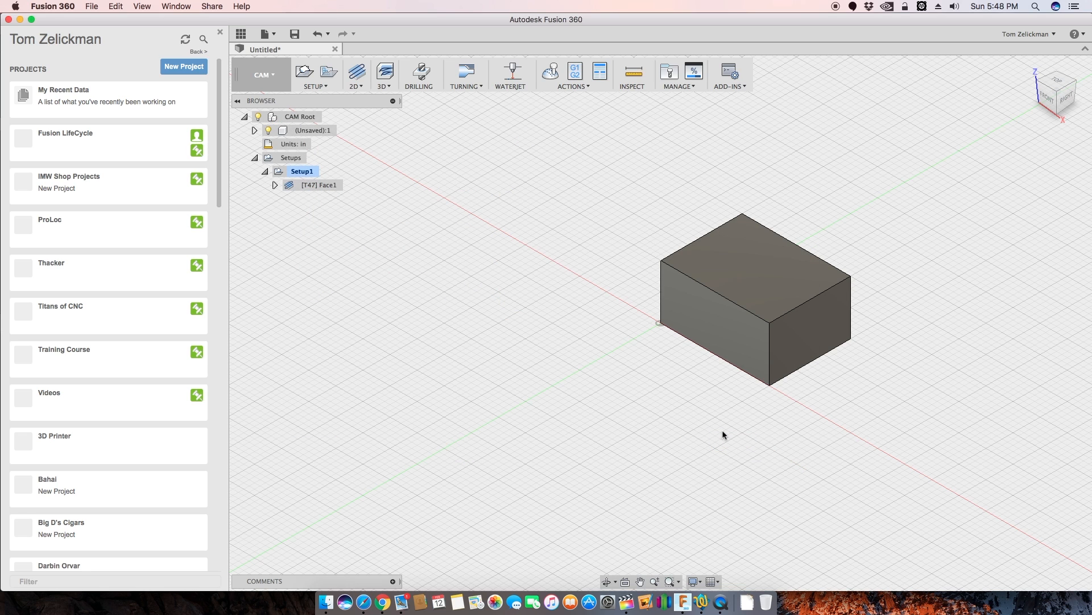
mouse_move(494, 309)
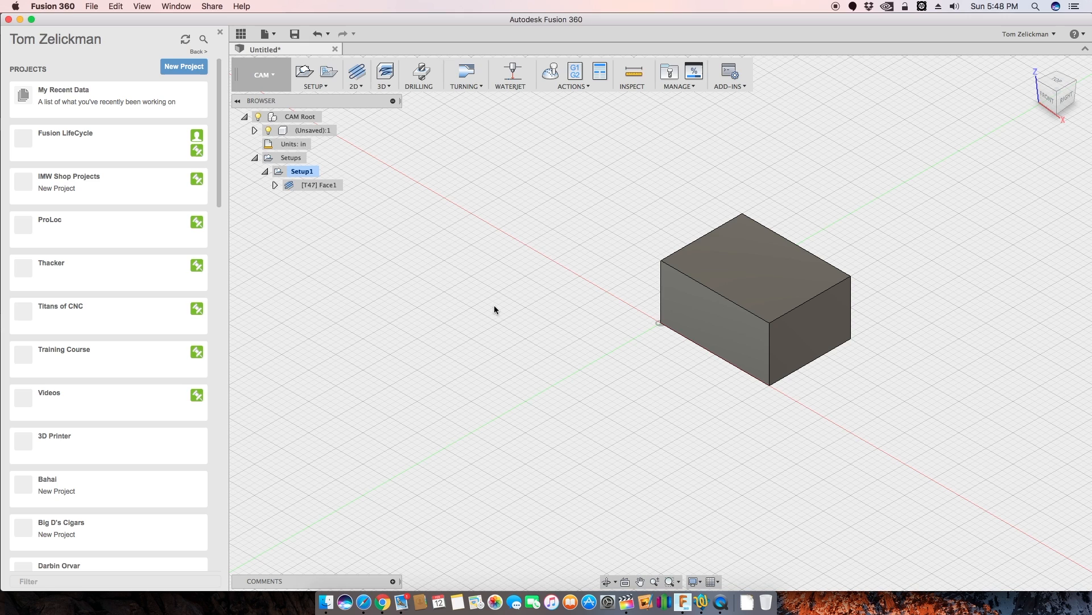
mouse_move(241, 184)
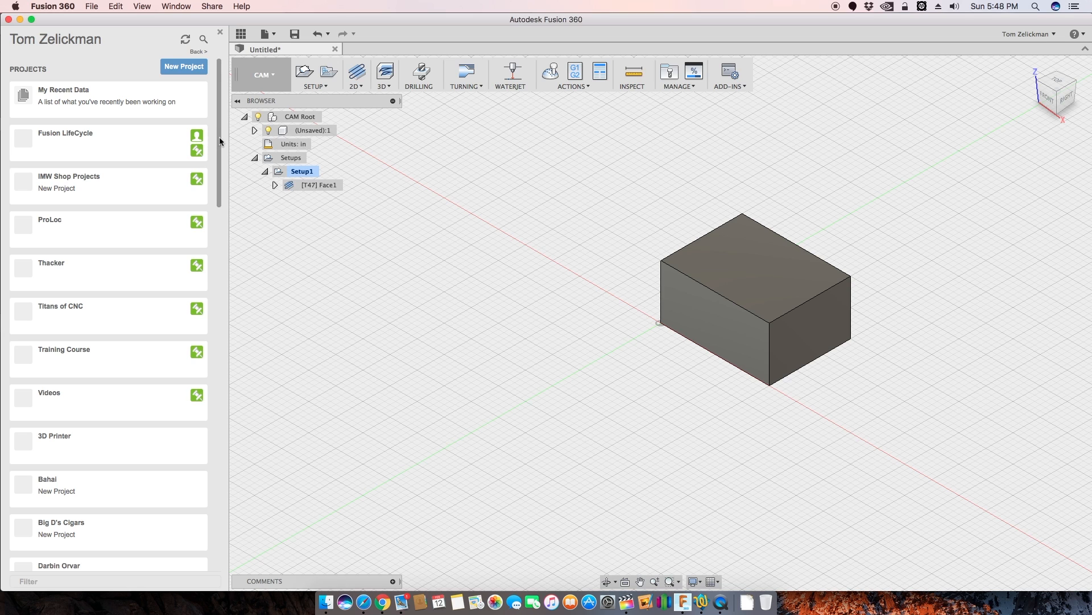
- Scroll the Data Panel project list down to the LIBRARIES section showing Assets
scroll("down", 3)
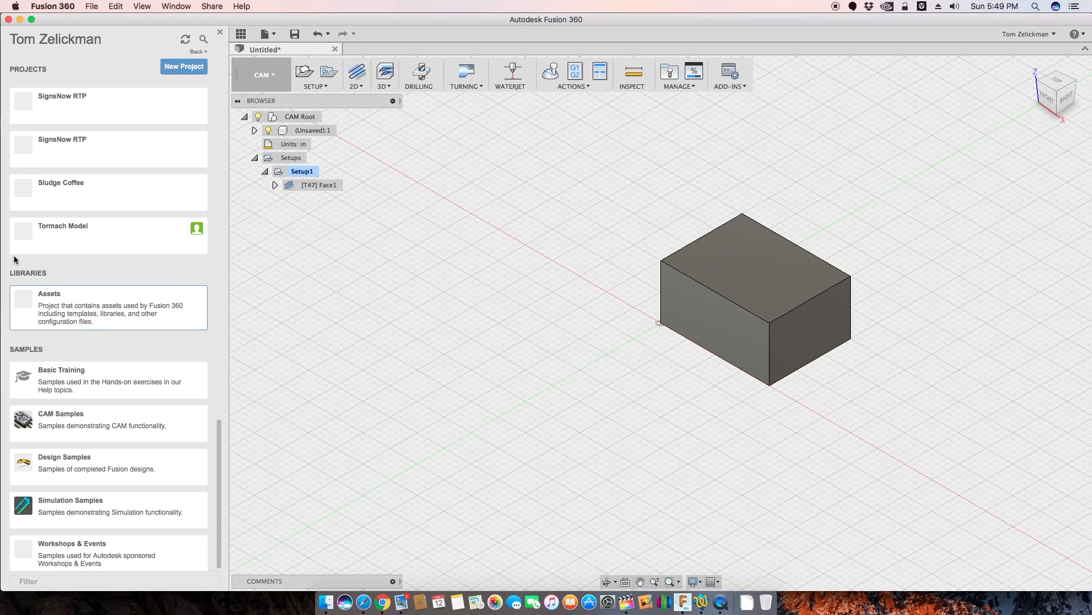
- Open the Assets project to show CAMTools, CAMPosts and CAMTemplates folders
left_click(49, 294)
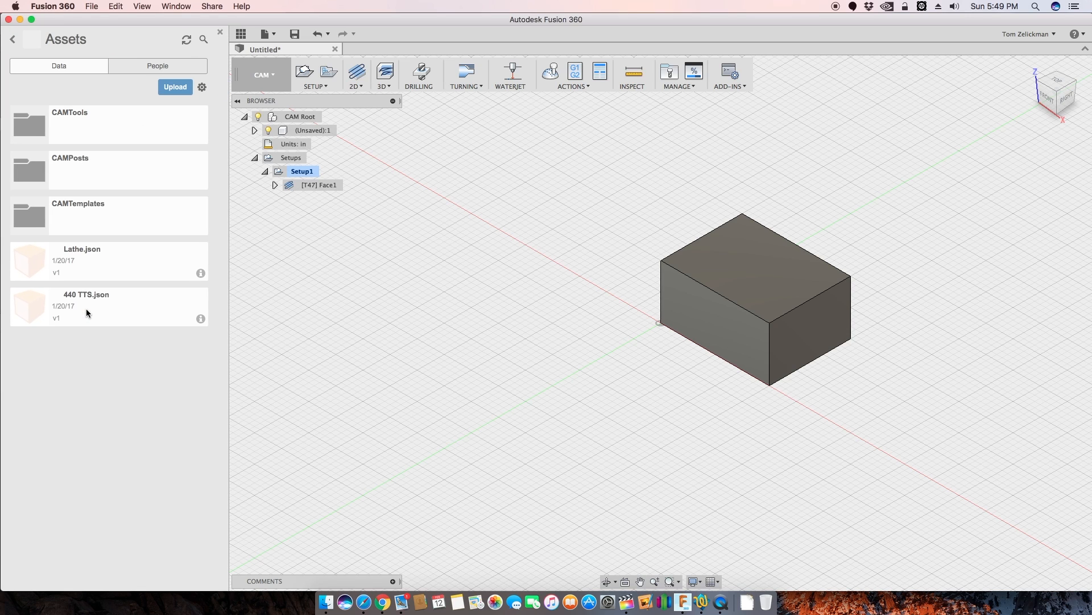
mouse_move(109, 190)
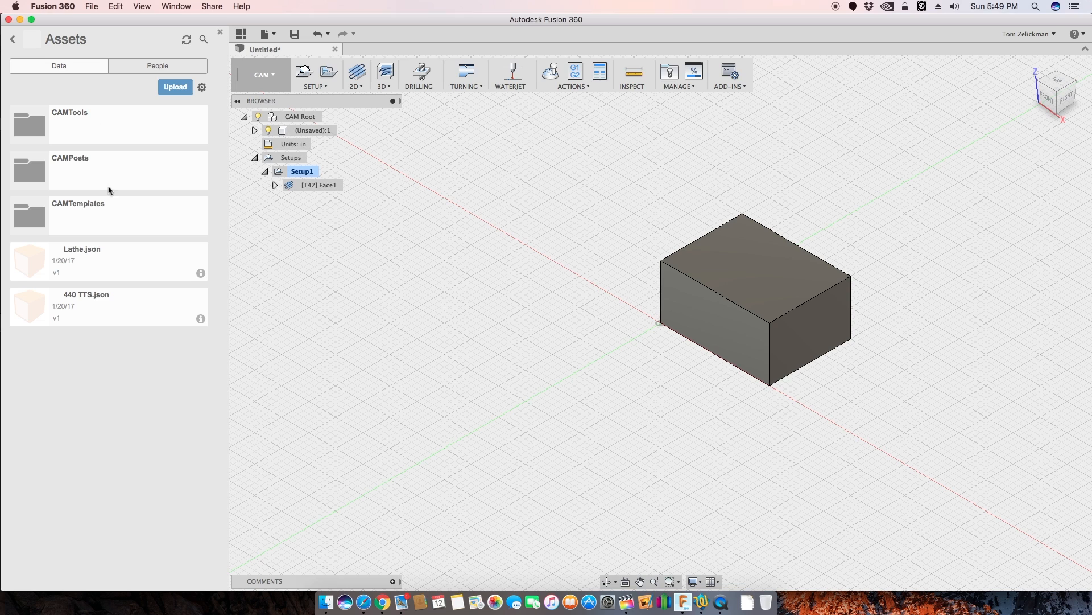
mouse_move(21, 217)
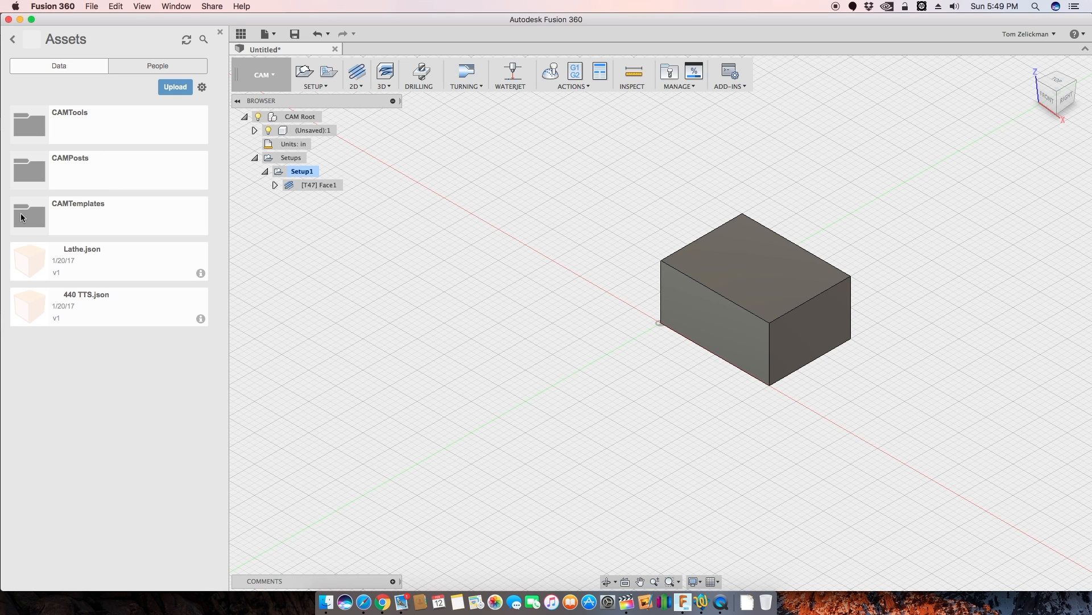
mouse_move(100, 130)
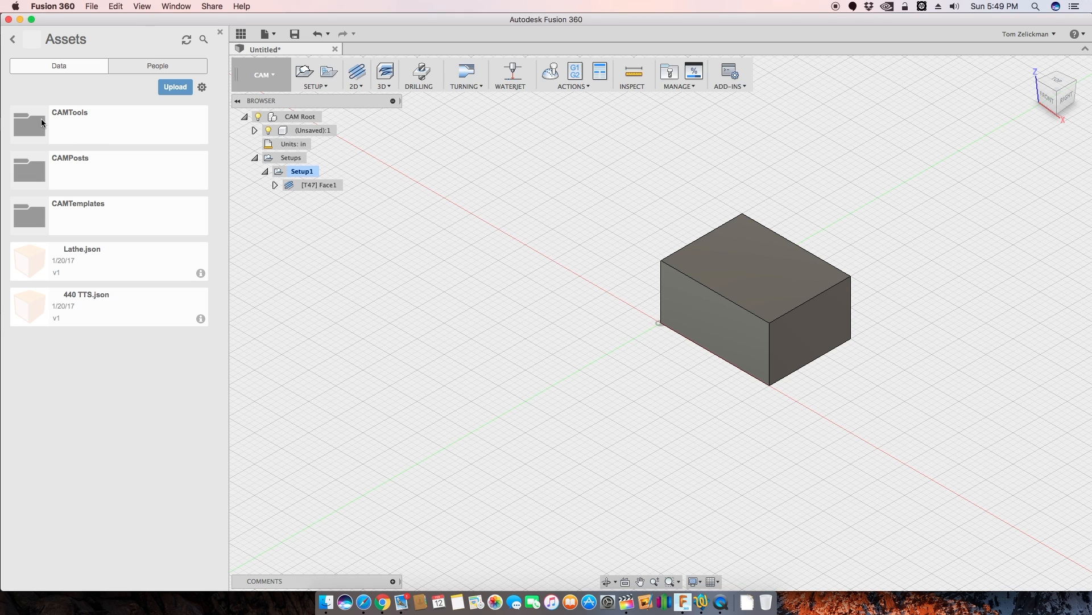
mouse_move(53, 172)
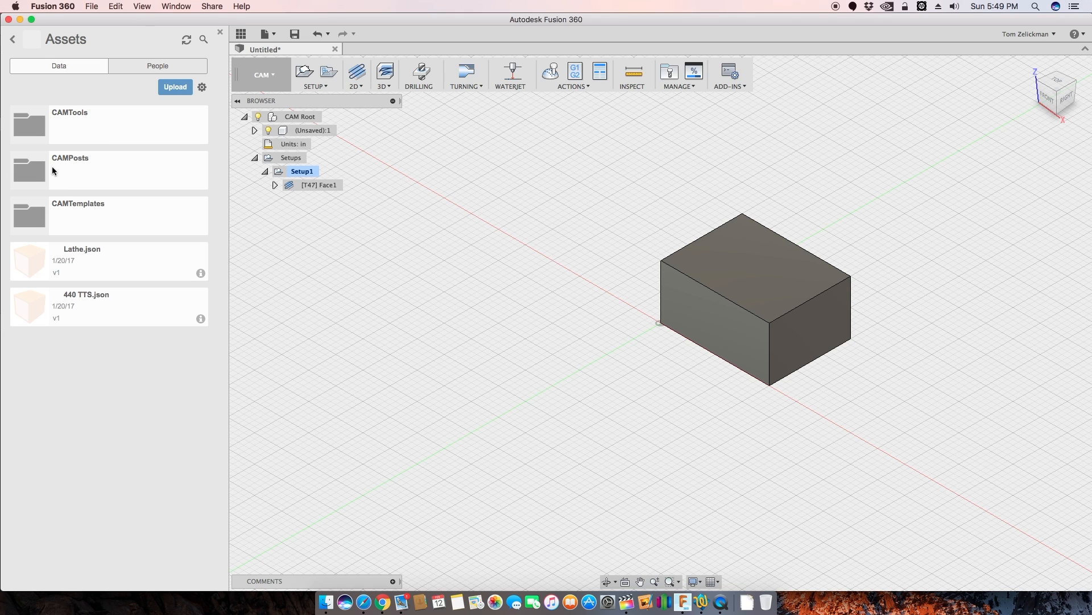
- Open the CAMPosts folder to list its four .cps files, including tormach.cps
double_click(69, 168)
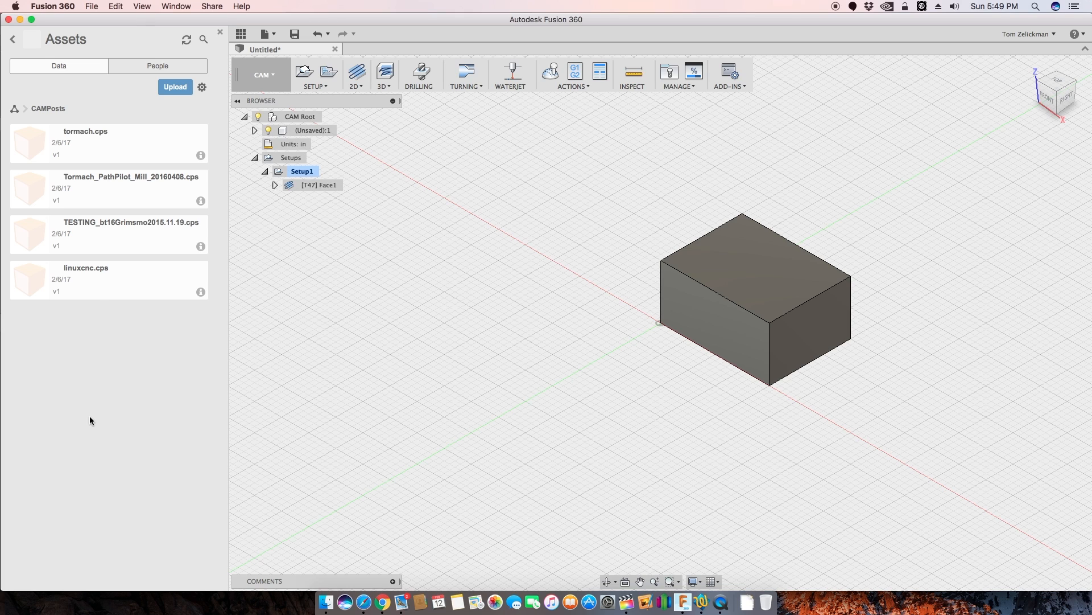
mouse_move(108, 152)
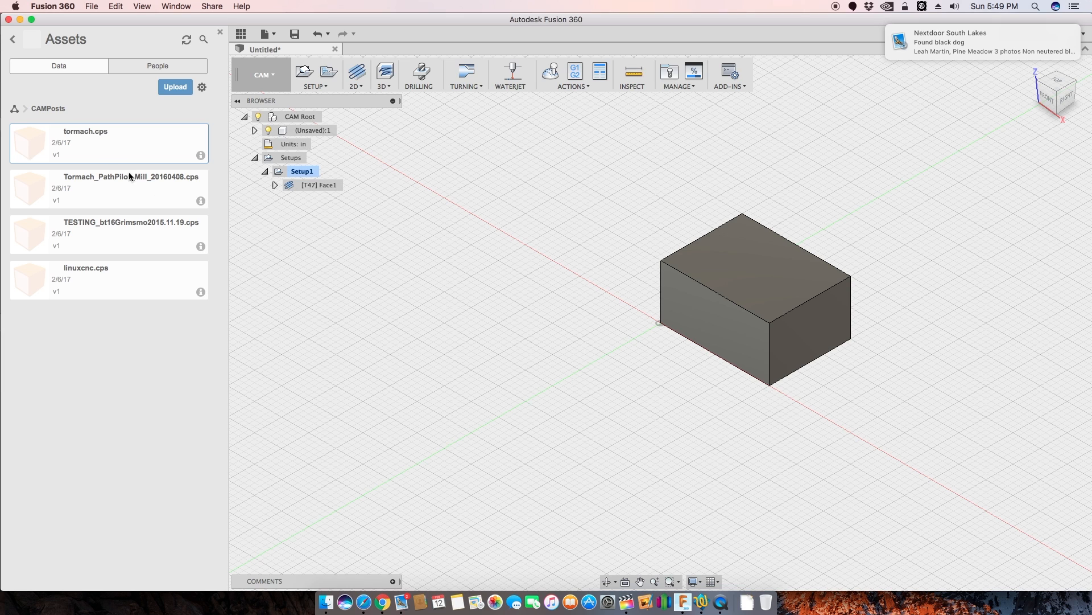
mouse_move(704, 467)
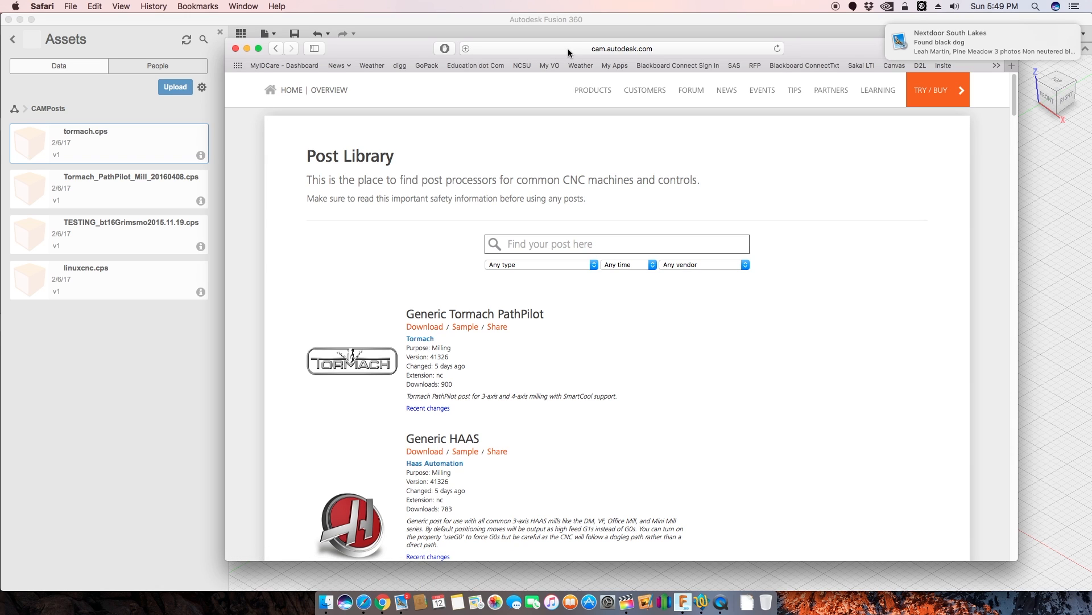
- Browse the Autodesk Post Library list in Safari, then bring up TextWrangler
left_click(620, 48)
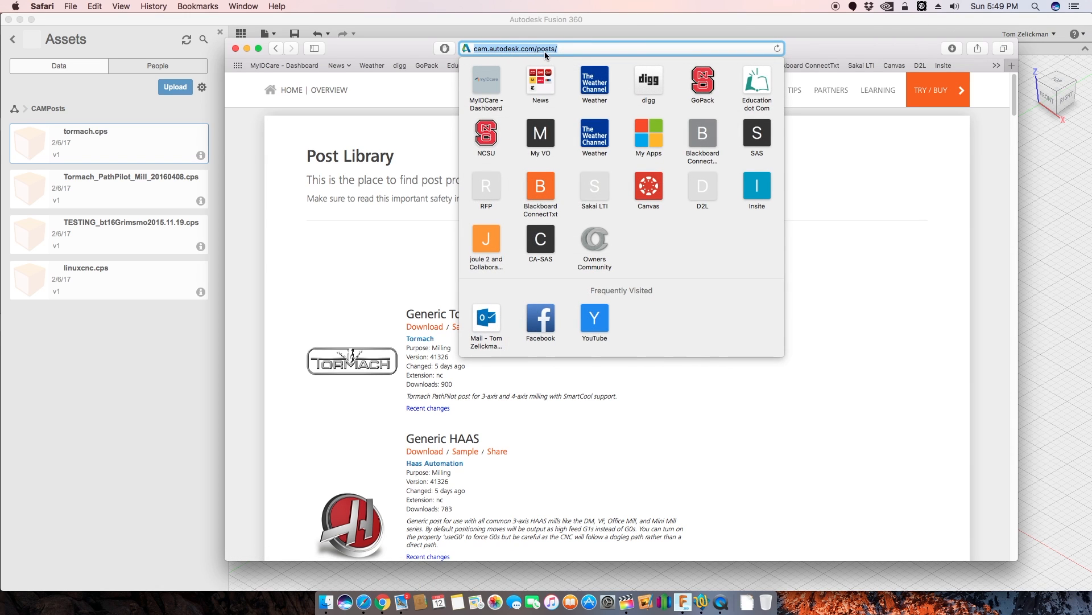
mouse_move(840, 242)
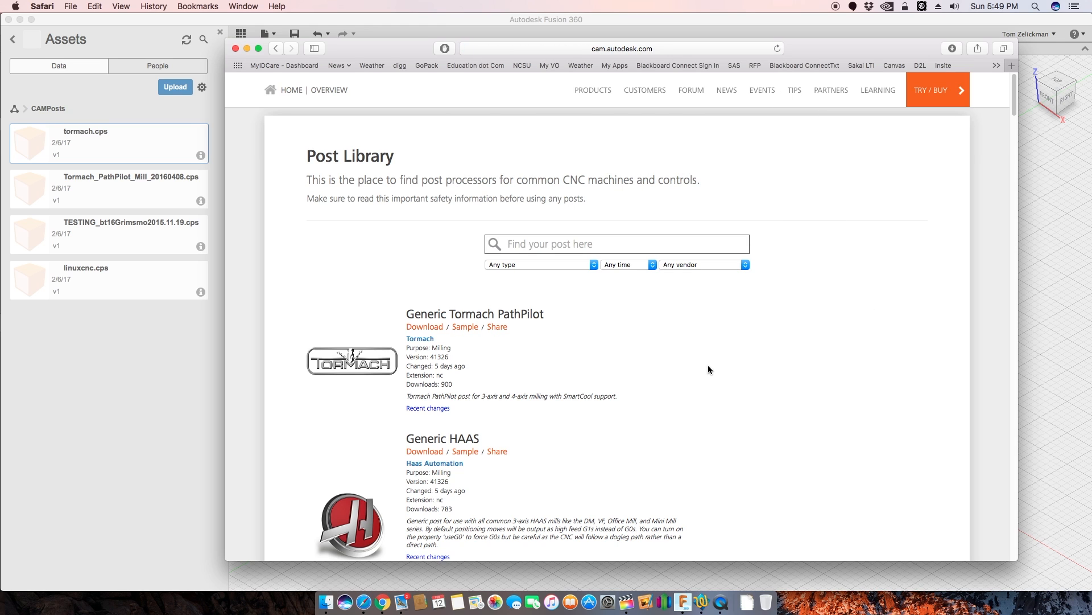
scroll("down", 3)
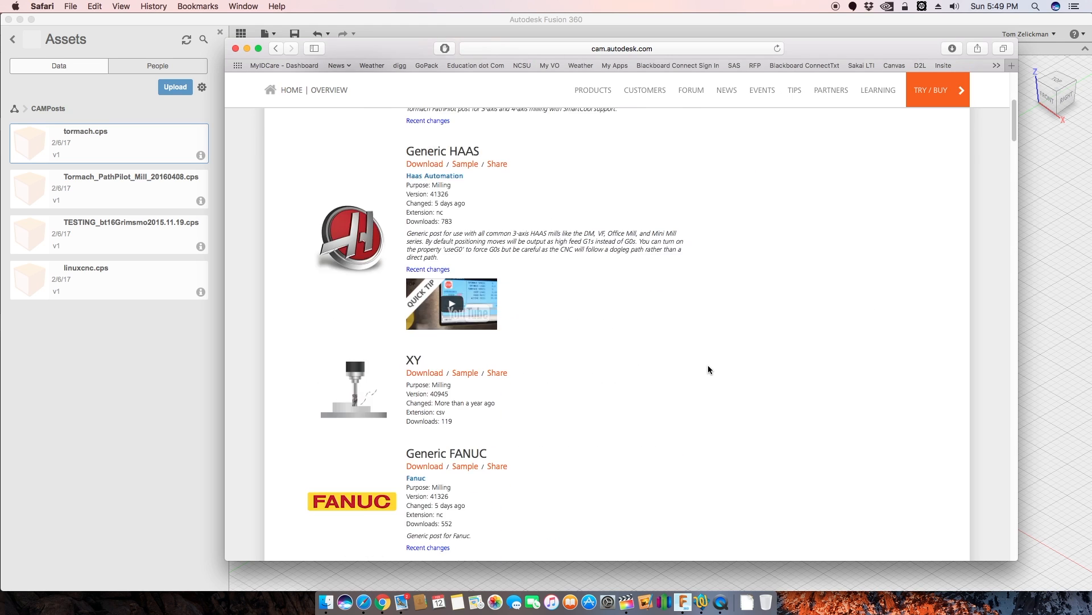
scroll("down", 3)
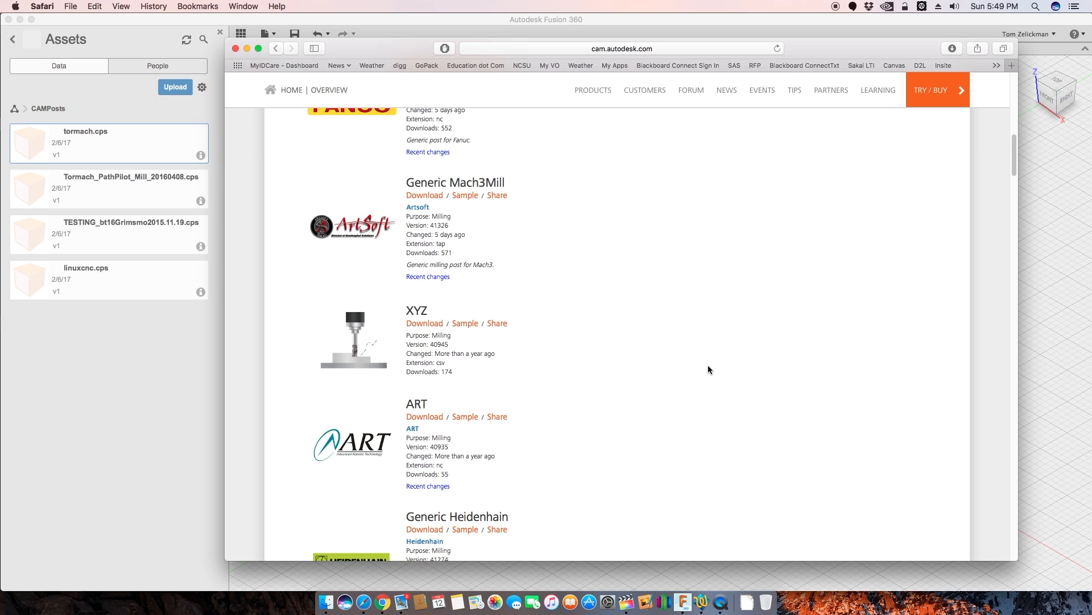
mouse_move(485, 192)
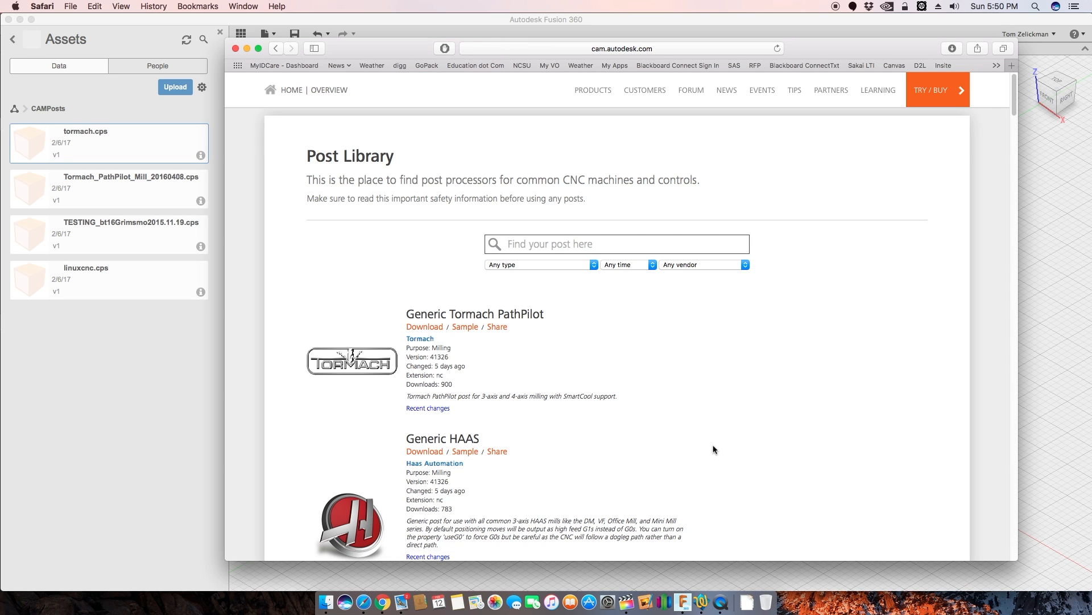
mouse_move(702, 593)
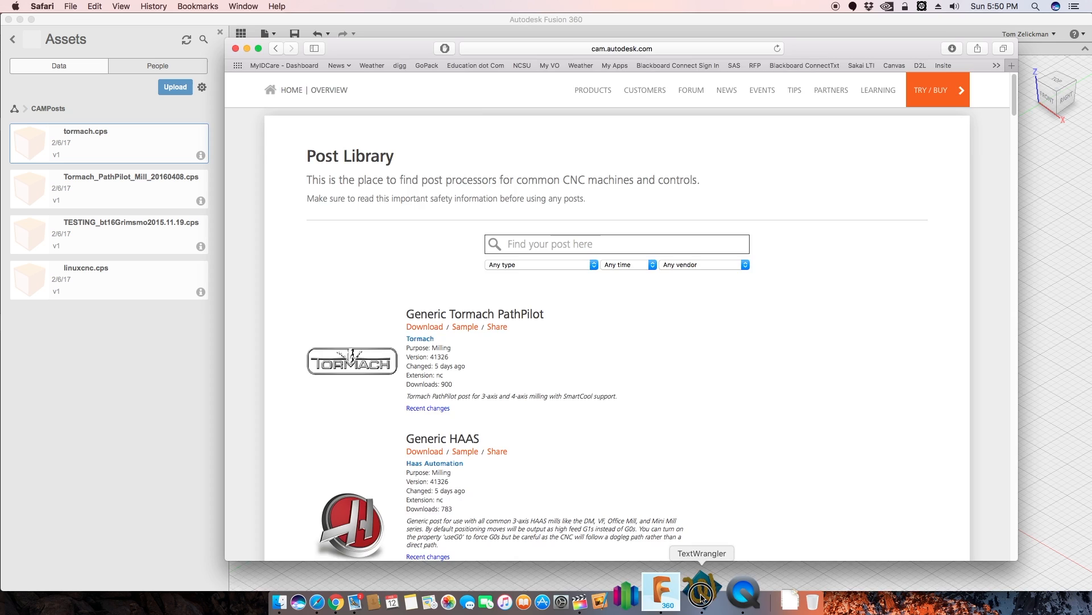
left_click(702, 594)
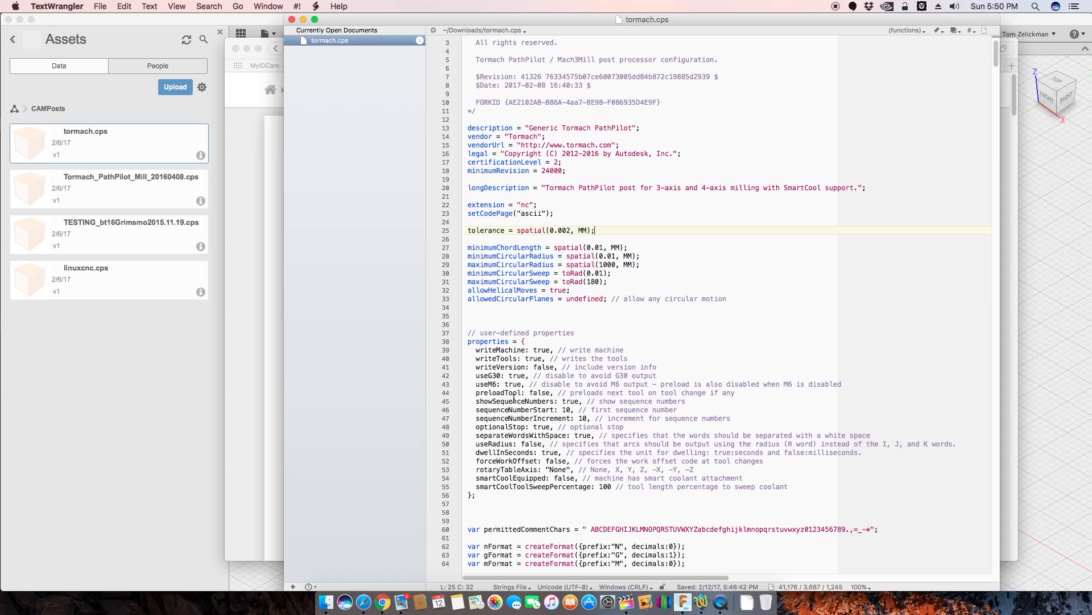
- Scroll through tormach.cps properties and helper functions down to the onOpen function
scroll("down", 3)
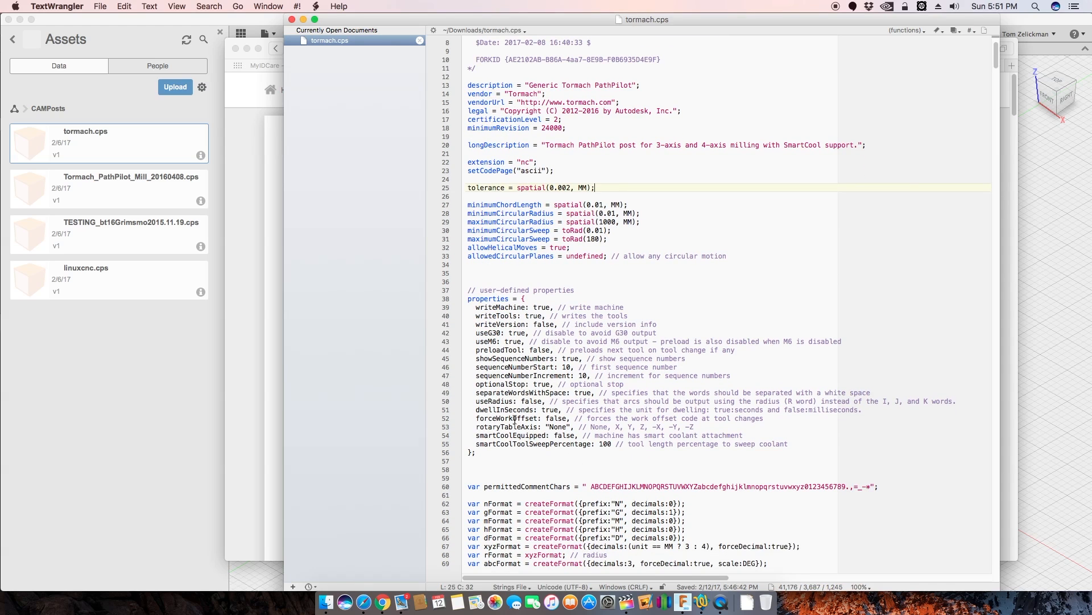
scroll("down", 3)
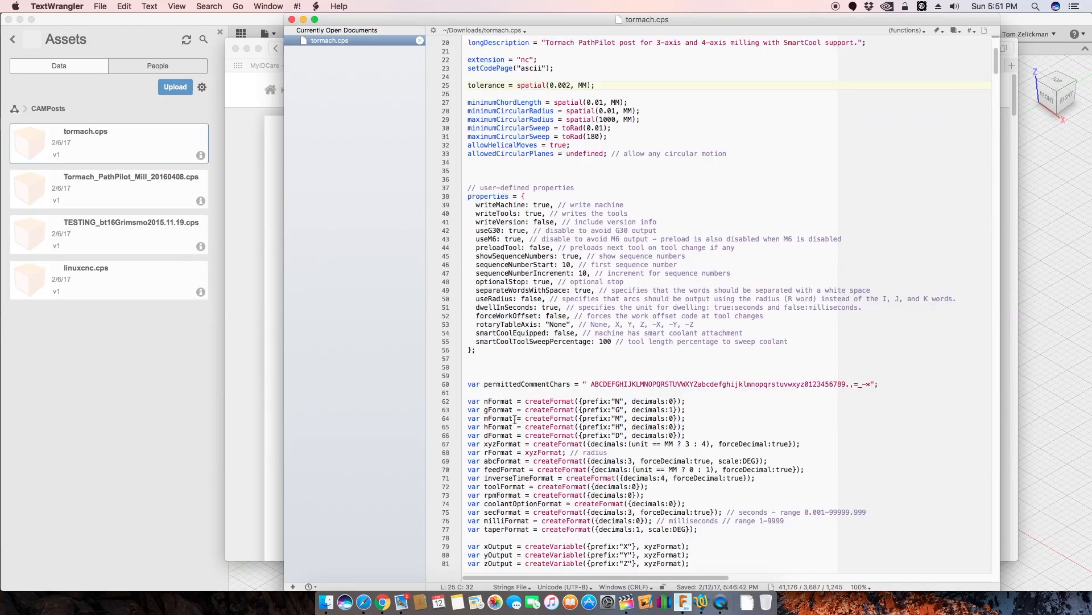
scroll("down", 3)
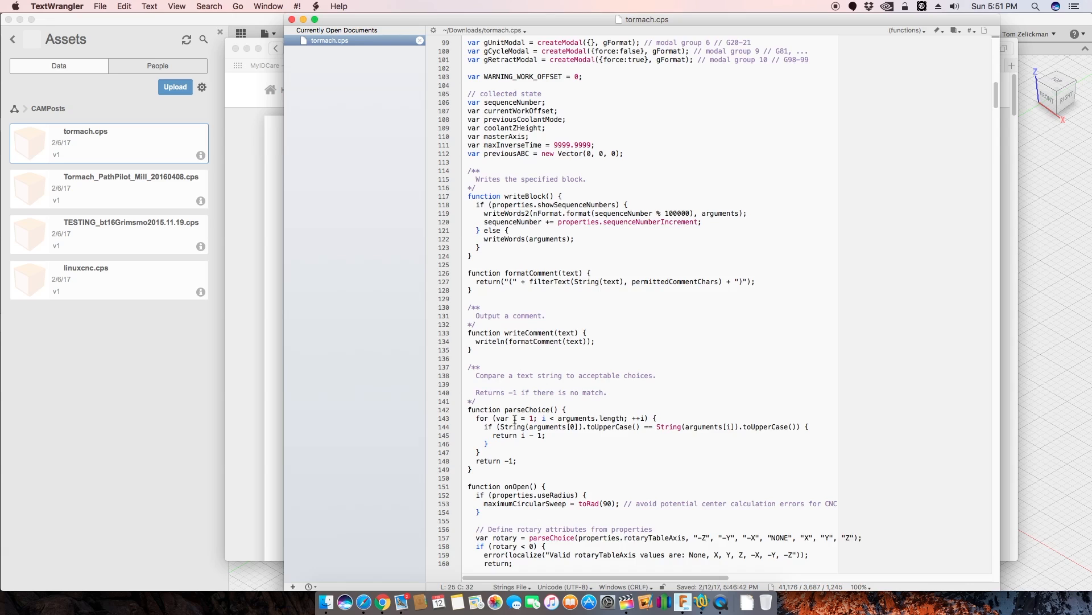
scroll("down", 3)
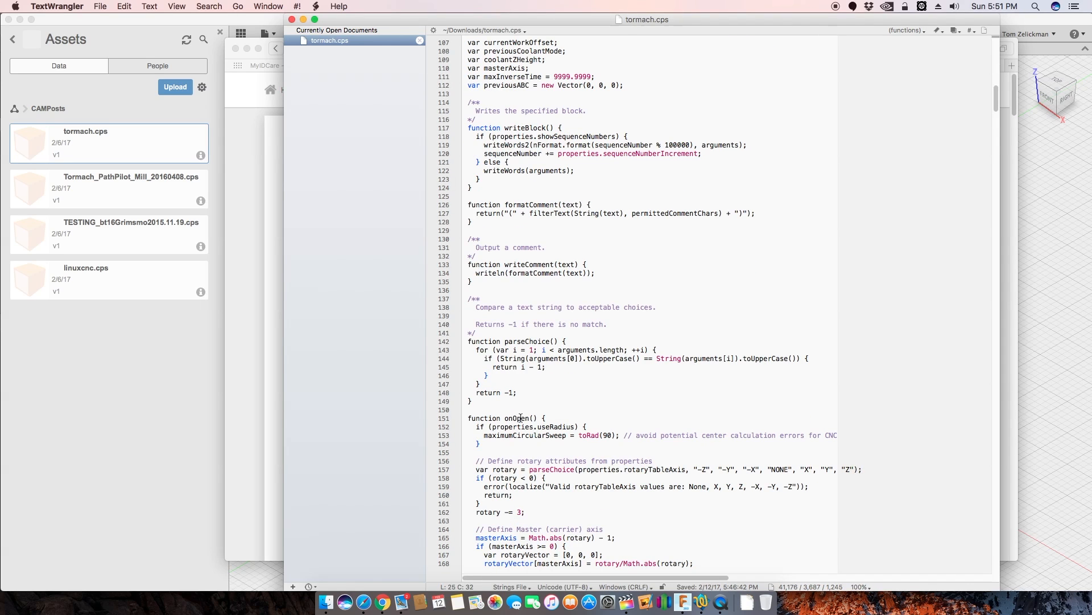
mouse_move(639, 286)
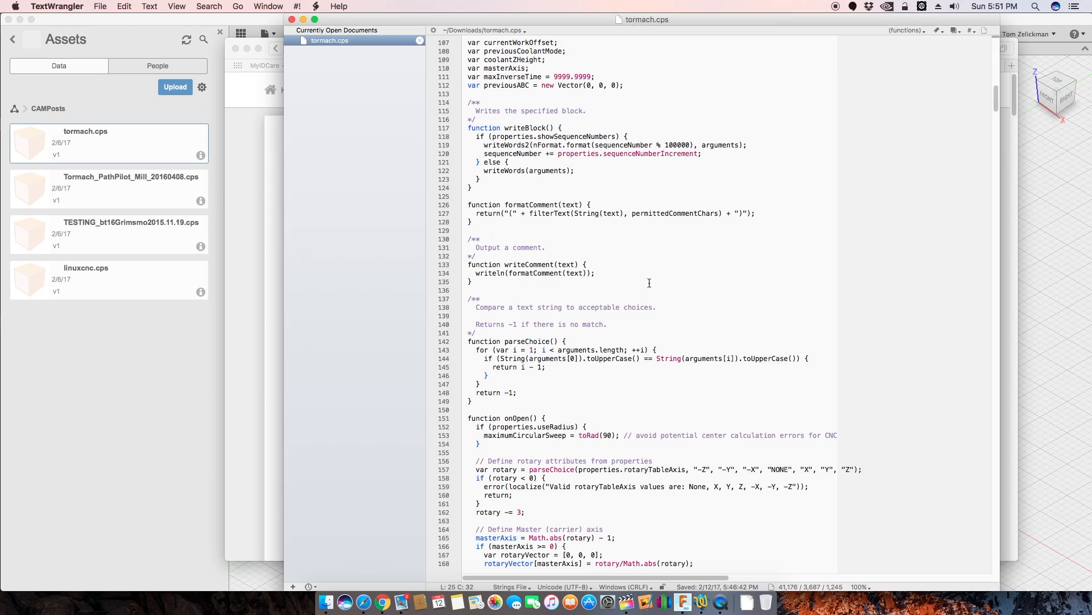
mouse_move(537, 310)
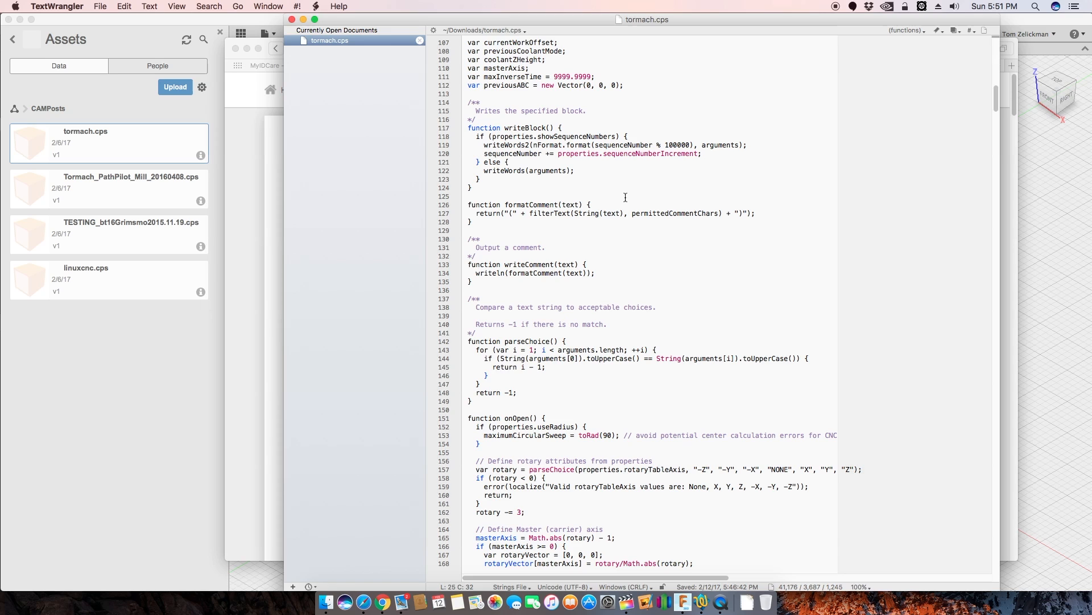
mouse_move(592, 207)
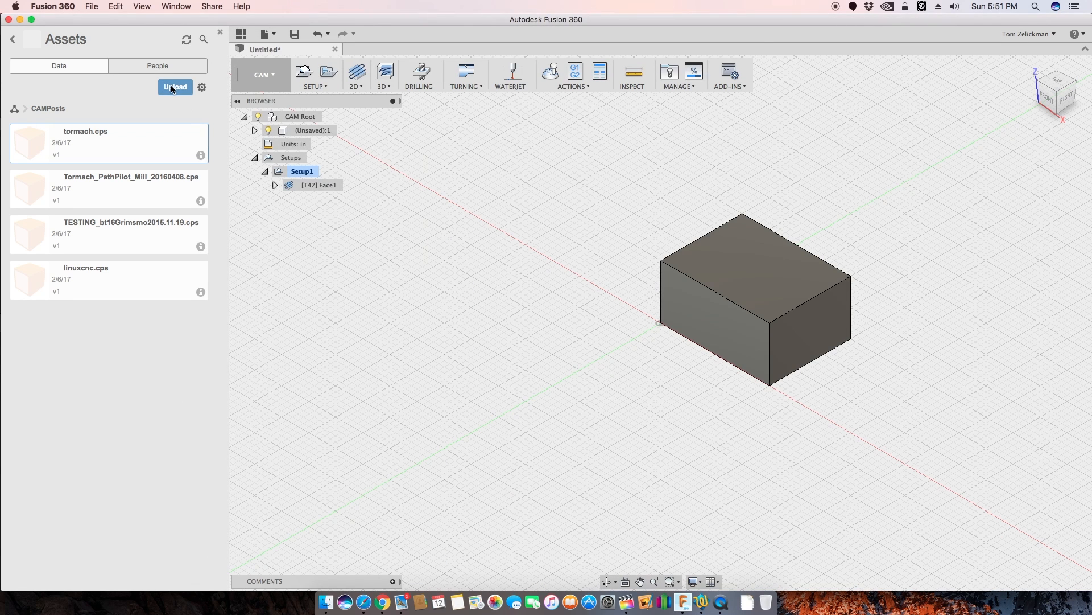
- Open the Upload dialog for CAMPosts and launch Select Files, reaching the Documents folder
left_click(175, 86)
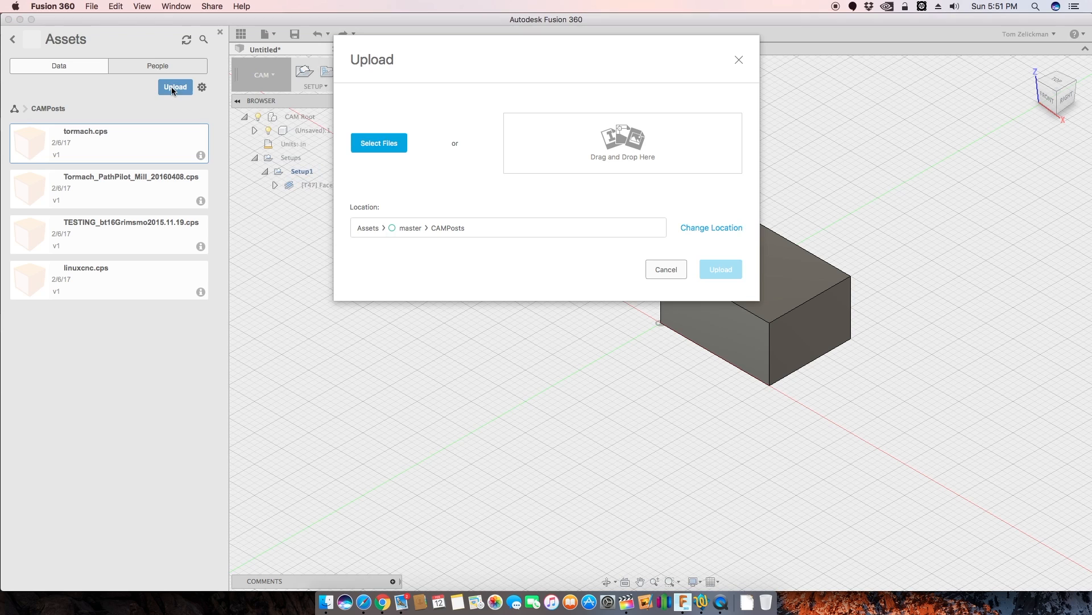
mouse_move(467, 215)
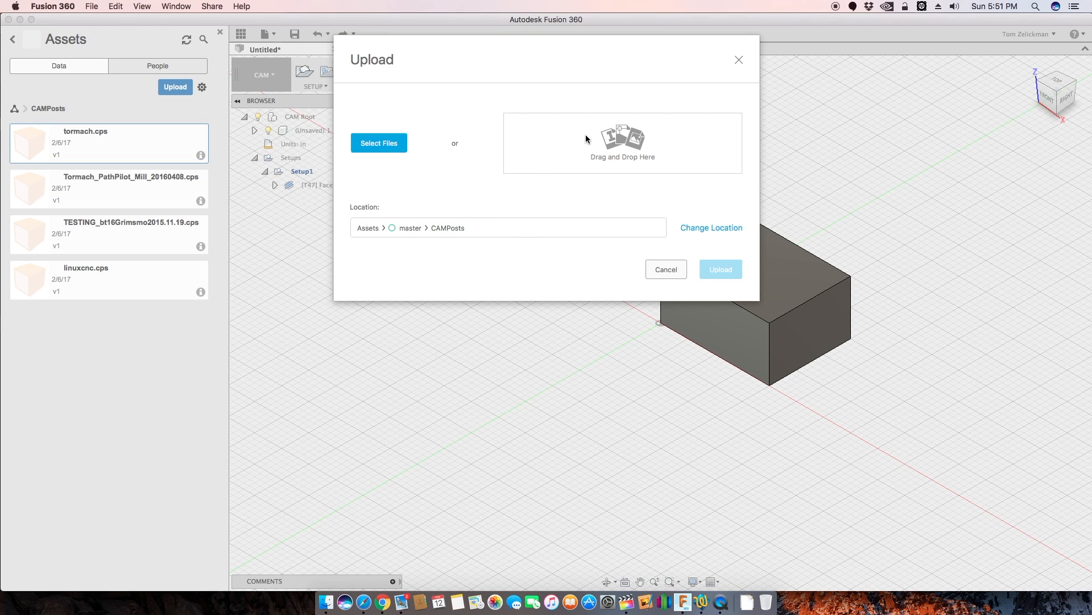
mouse_move(527, 136)
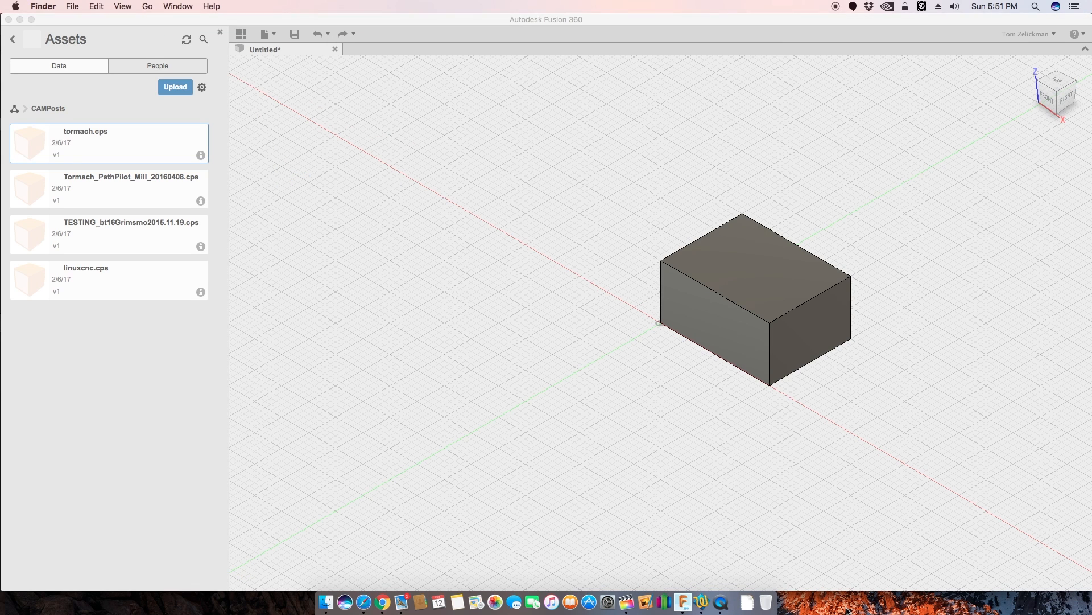
left_click(175, 87)
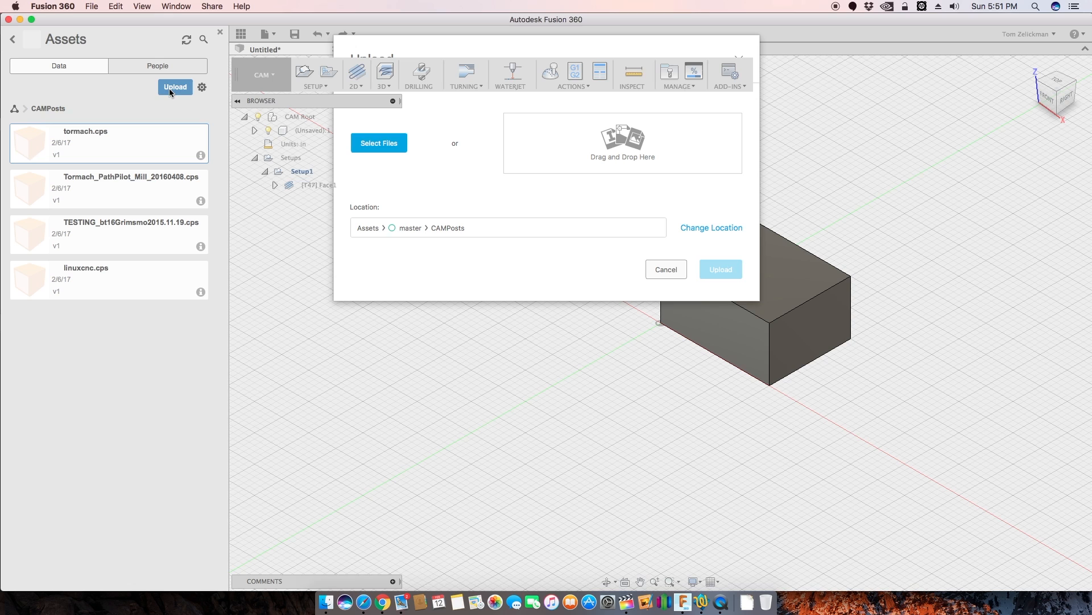
left_click(664, 269)
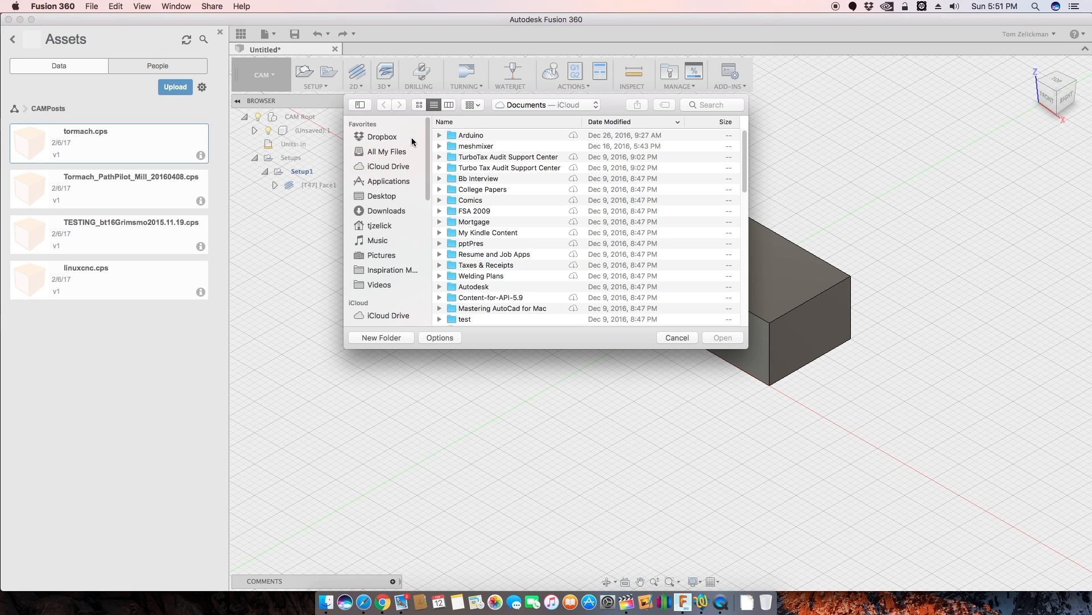
- Check Downloads for tormach.cps, then cancel the Upload dialog without uploading
left_click(386, 210)
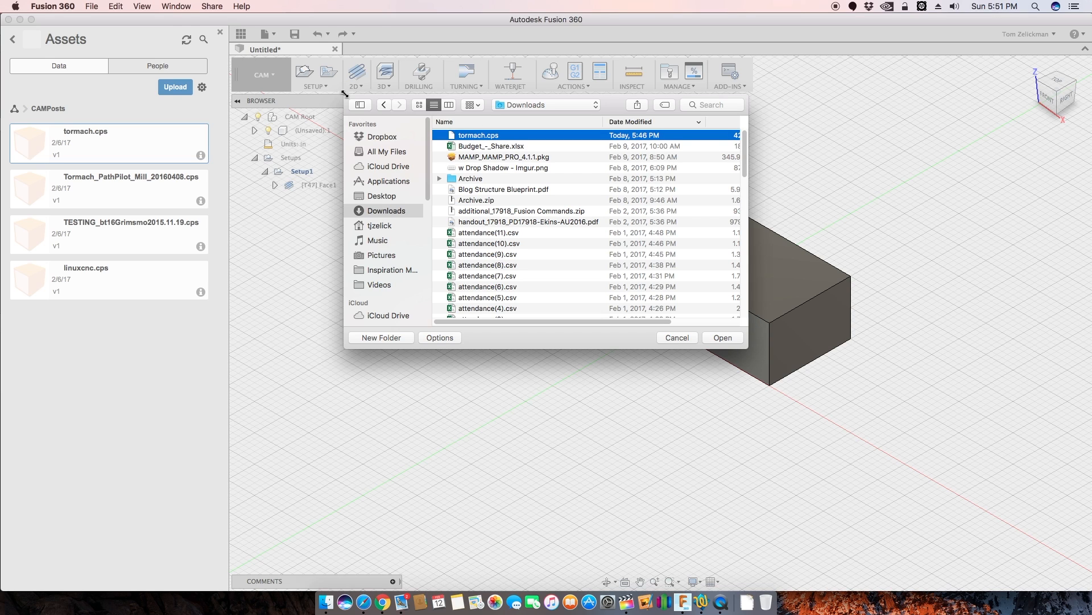
mouse_move(530, 243)
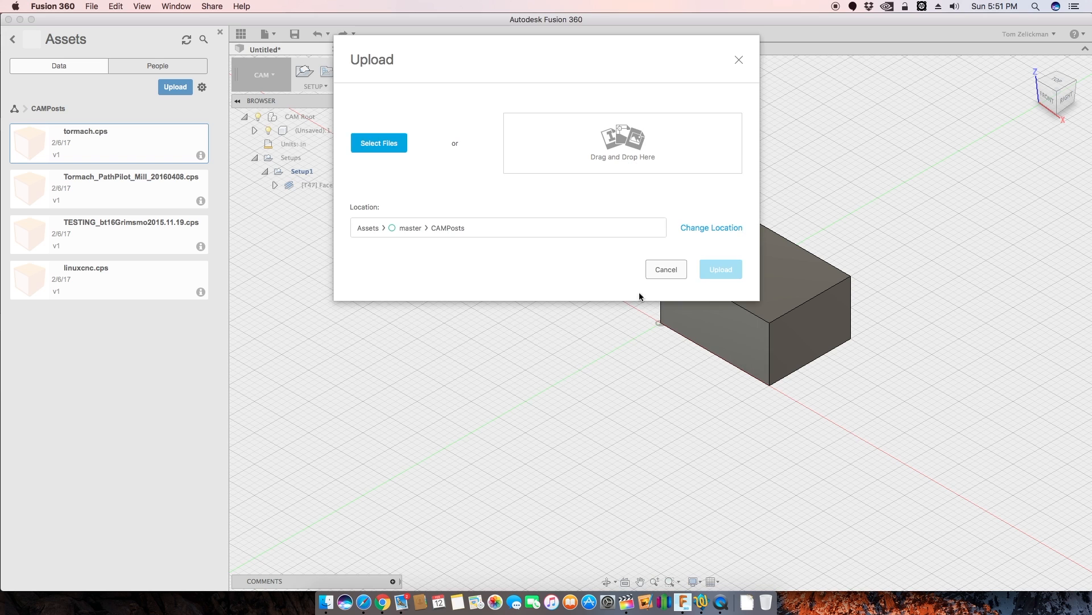
left_click(665, 270)
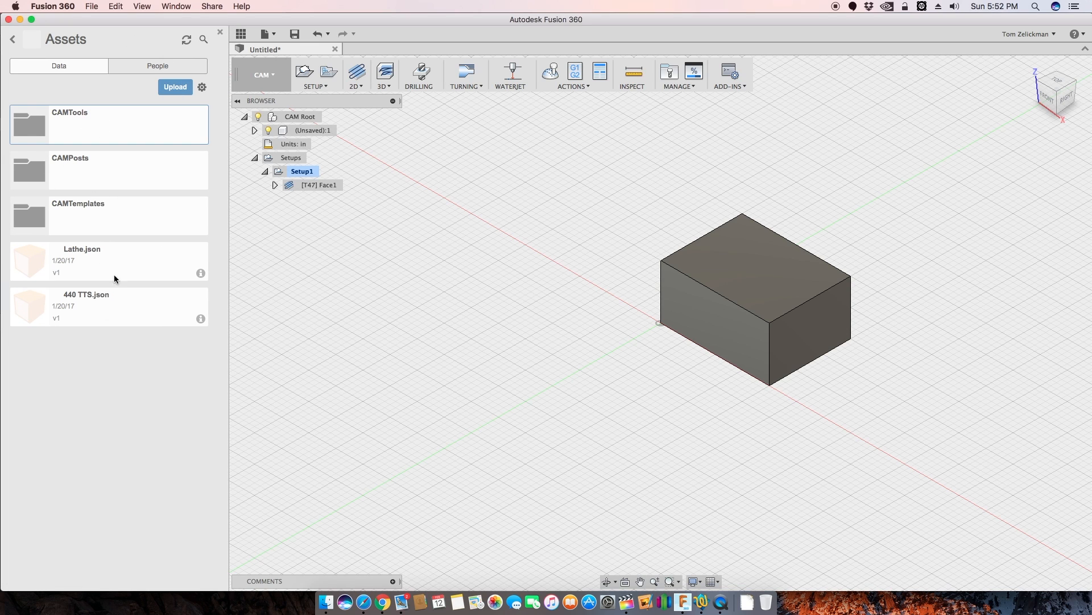
mouse_move(89, 258)
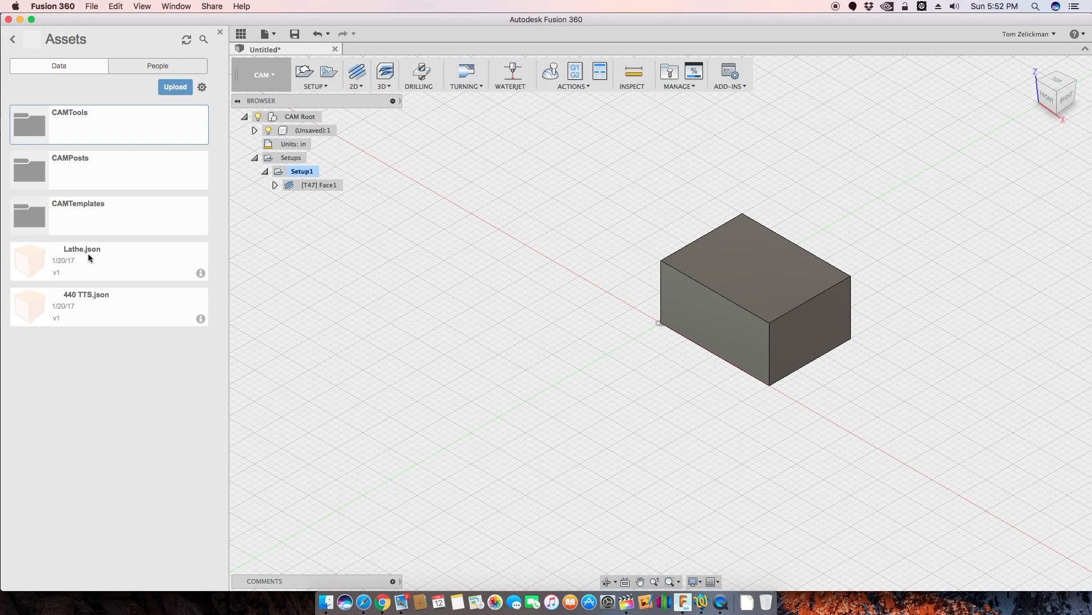
mouse_move(103, 263)
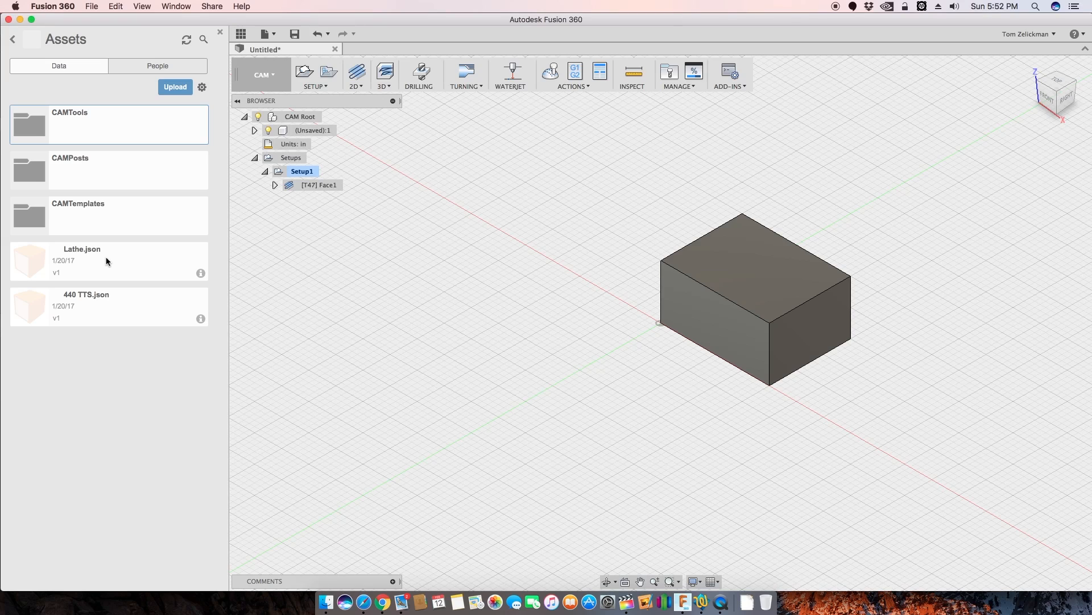
mouse_move(129, 263)
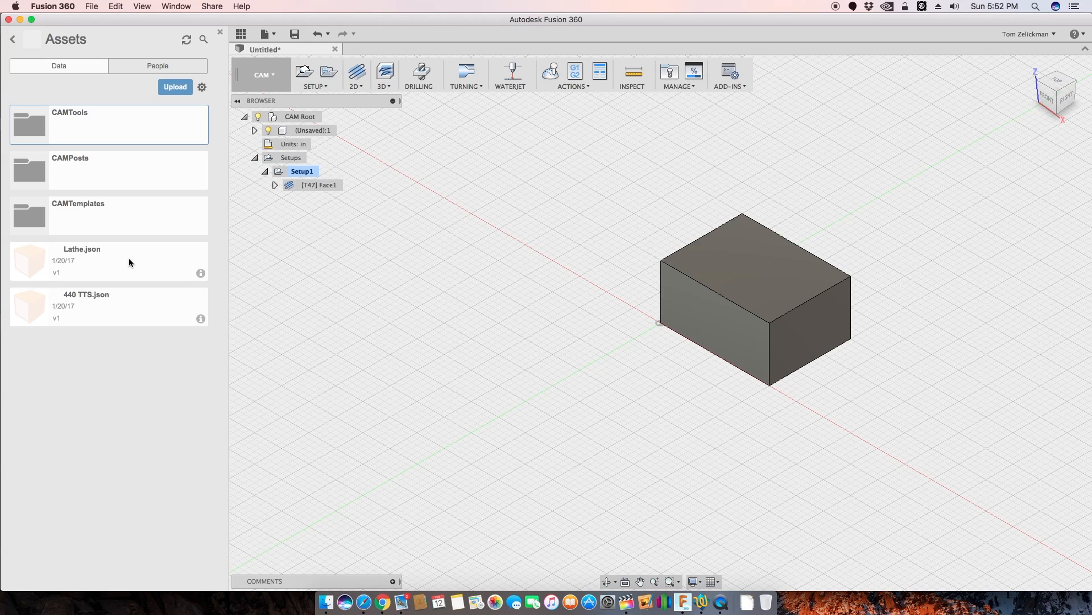
mouse_move(130, 263)
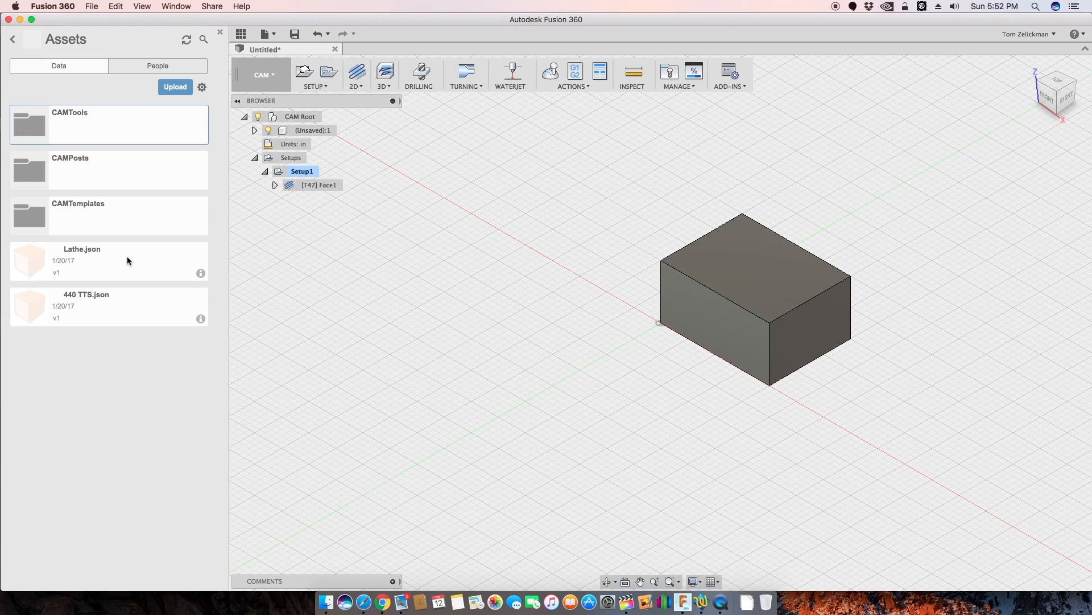
mouse_move(175, 93)
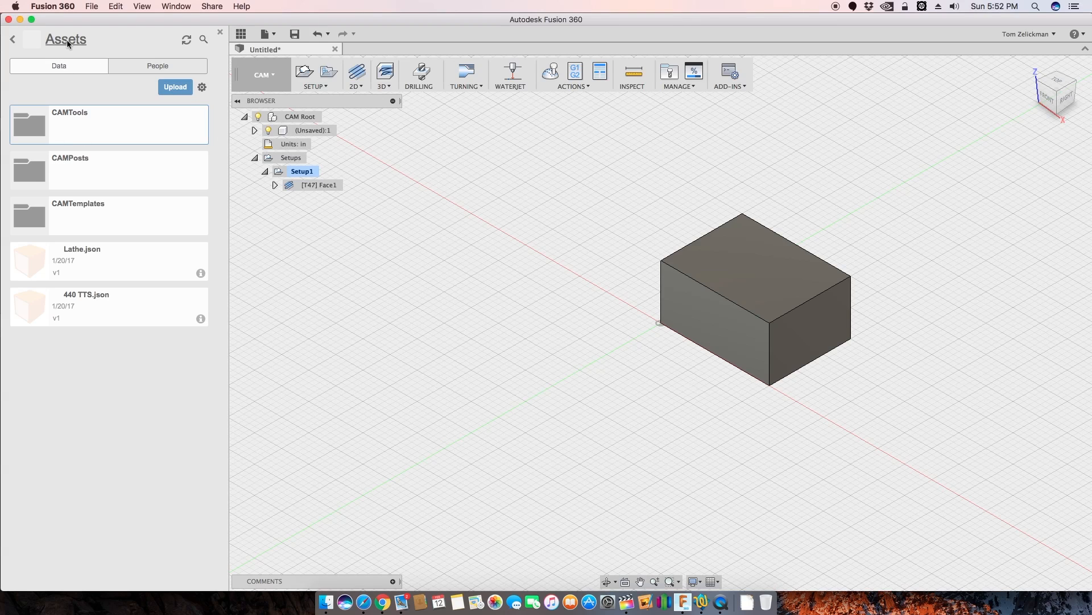
mouse_move(65, 39)
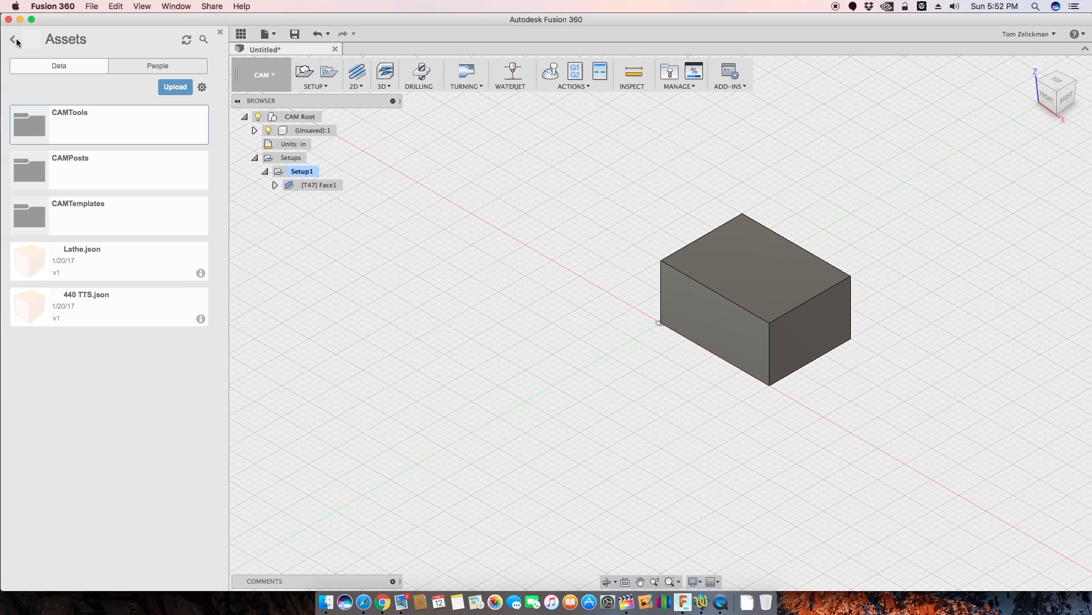
- Reopen the CAMPosts folder to list its four .cps files, including tormach.cps
left_click(13, 39)
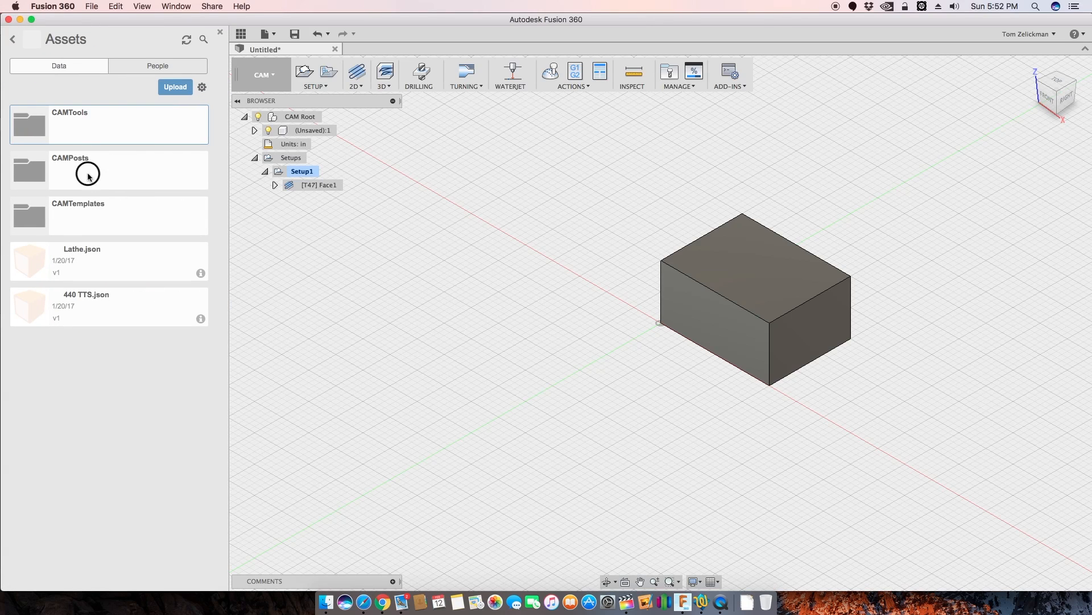
double_click(87, 174)
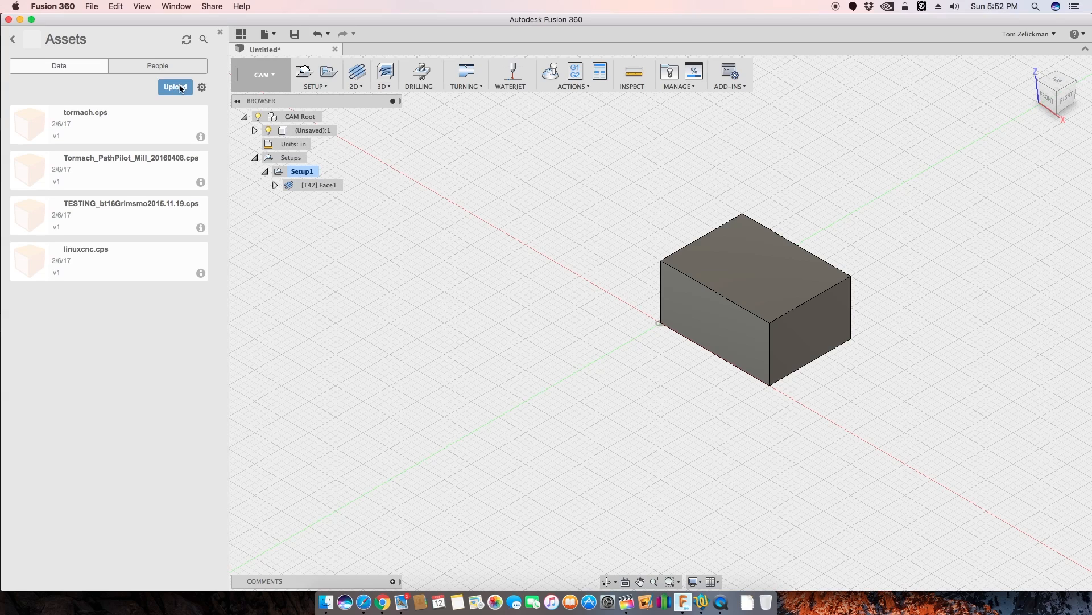